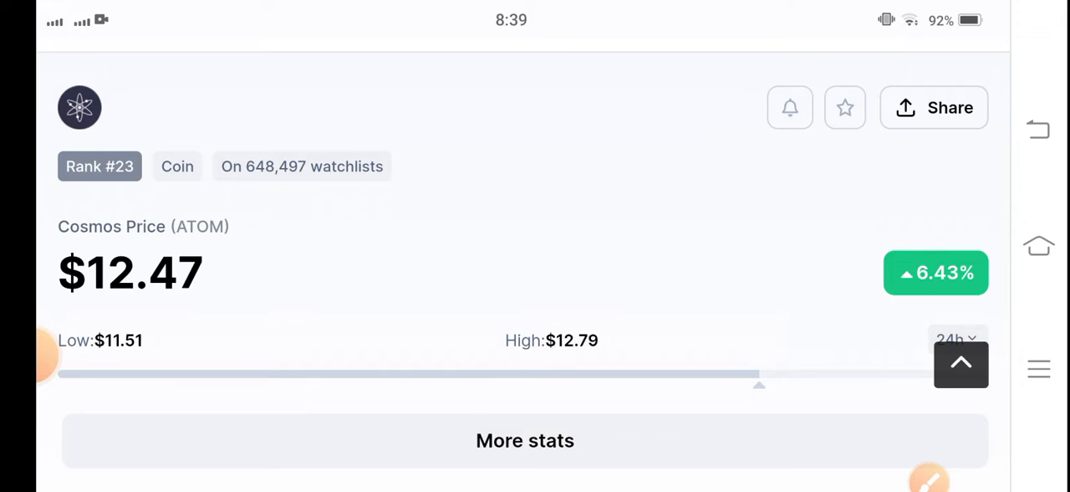
Step: Box the $12.48 Cosmos price with a rectangle, then dismiss the drawing overlay
scroll(down, 3)
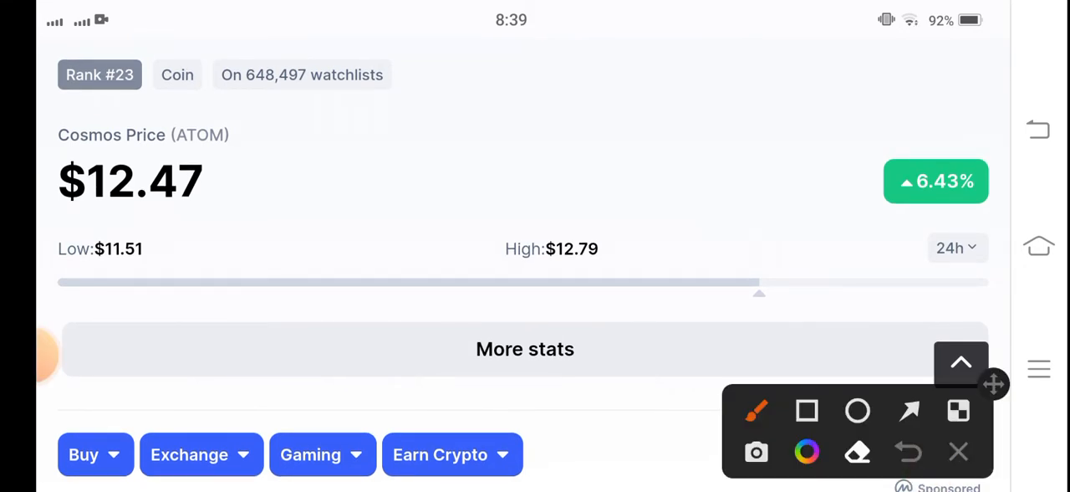
click(807, 410)
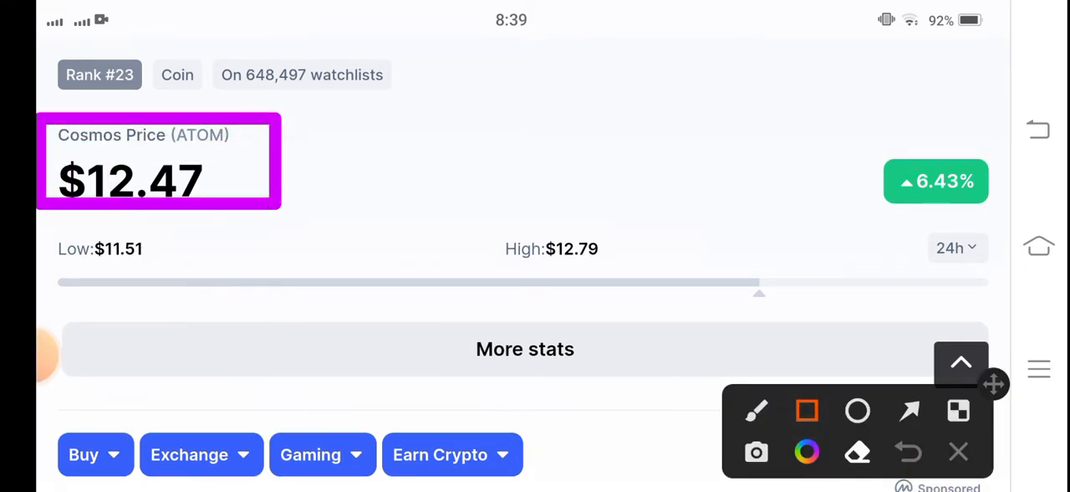
drag(752, 101, 903, 167)
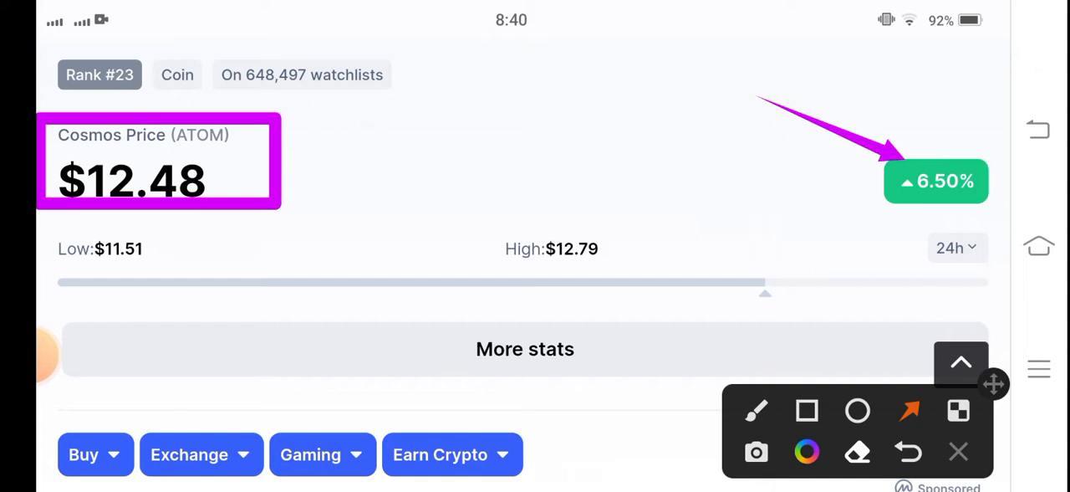
click(957, 451)
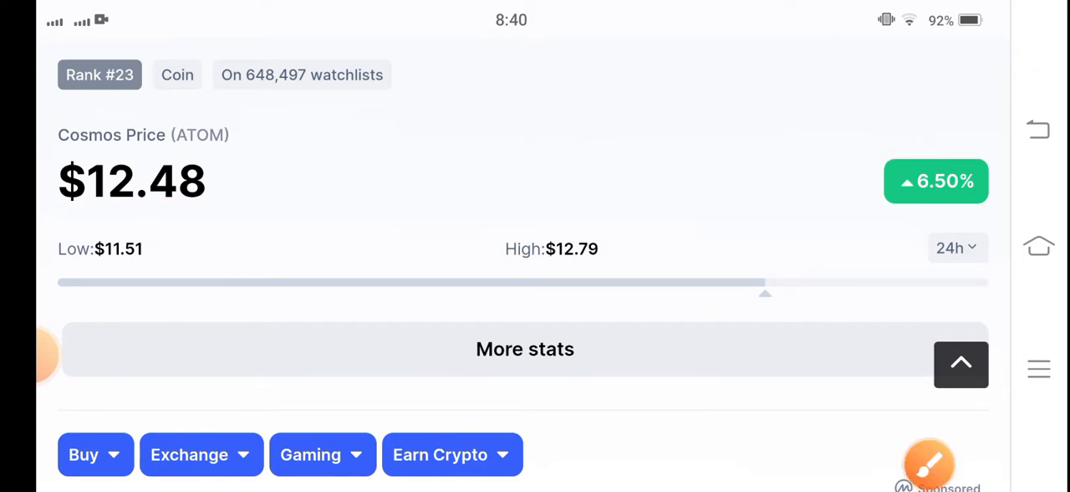
Step: Scroll to the 24-hour Cosmos chart and draw an arrow at its $12.80 peak
scroll(down, 3)
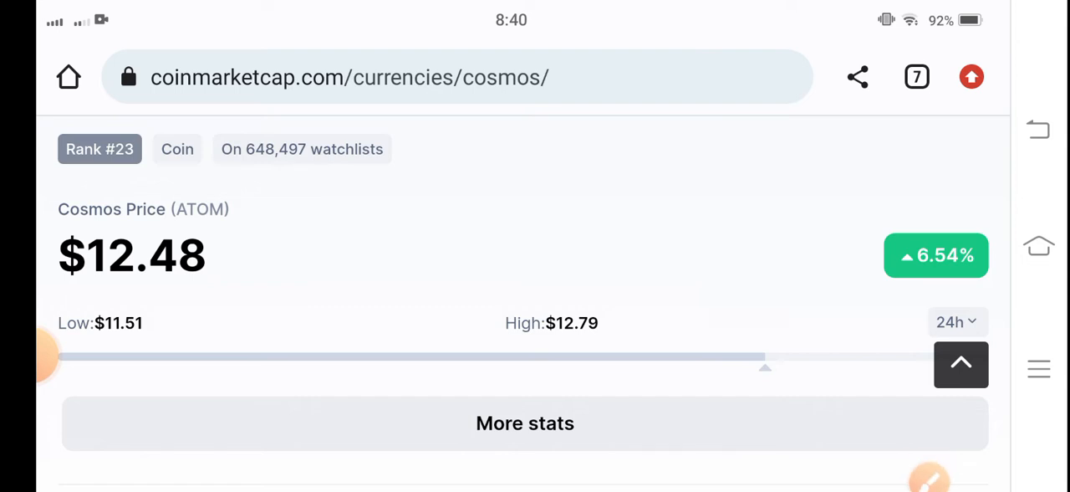
scroll(down, 3)
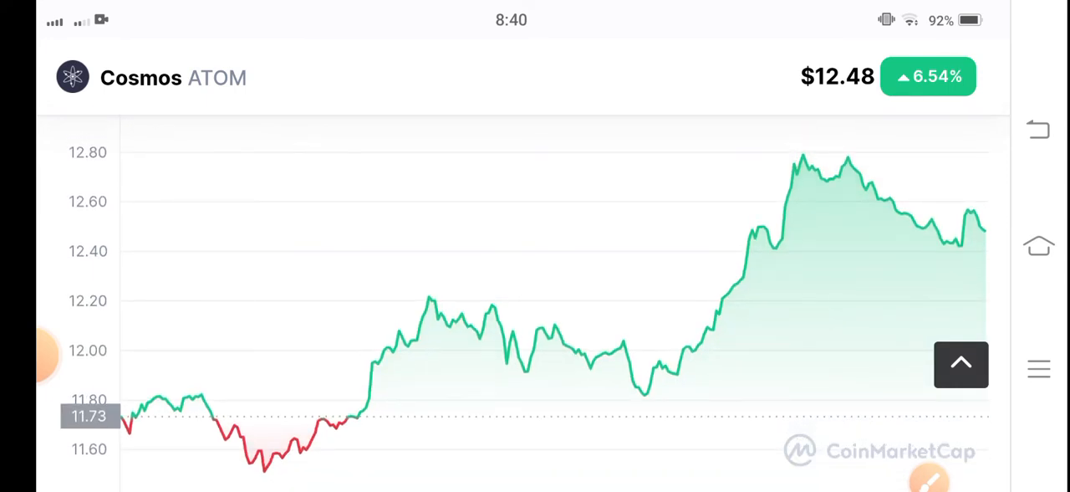
click(938, 485)
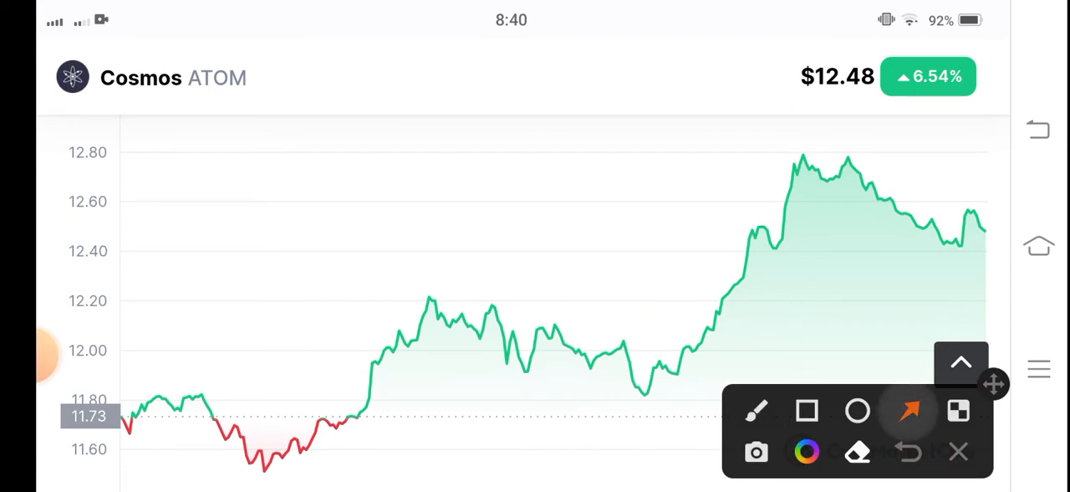
drag(468, 456, 853, 192)
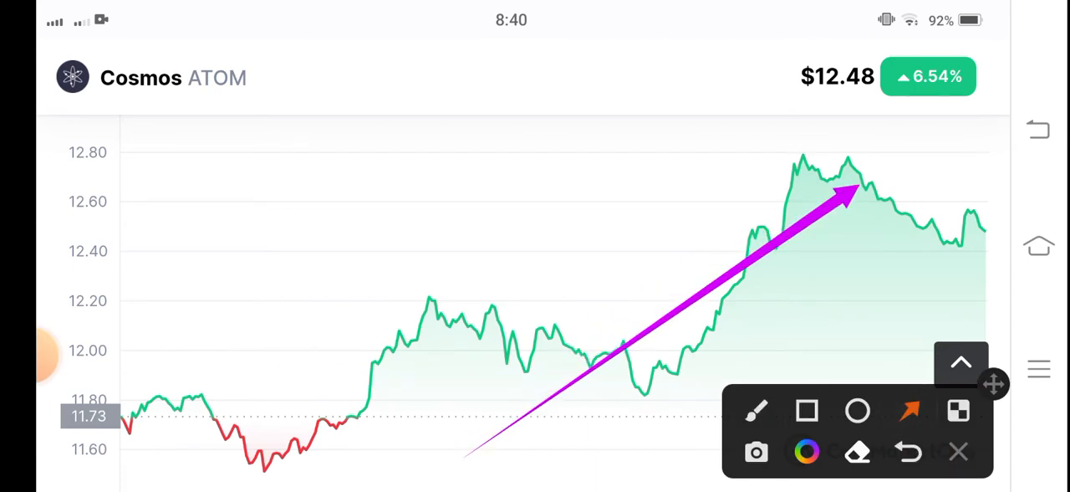